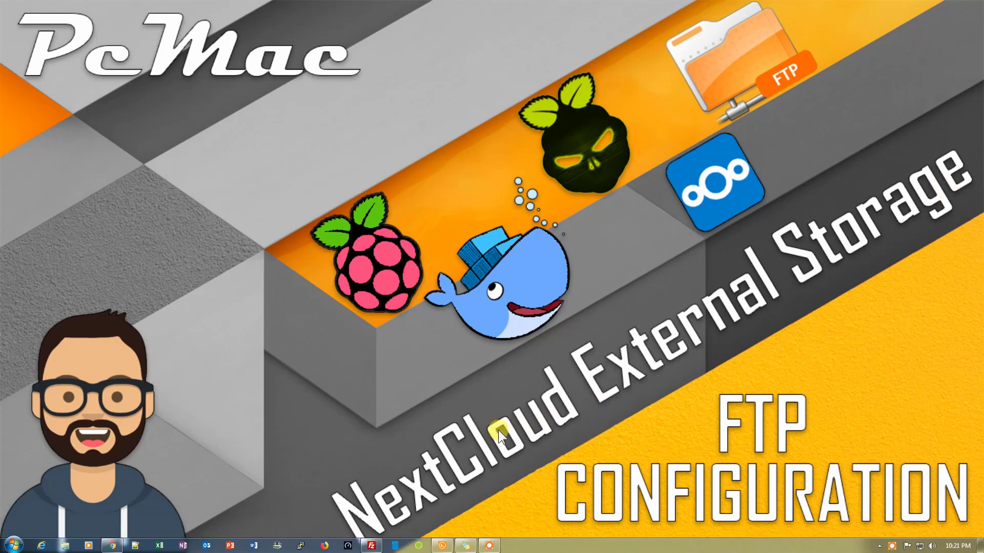
pyautogui.moveTo(402, 220)
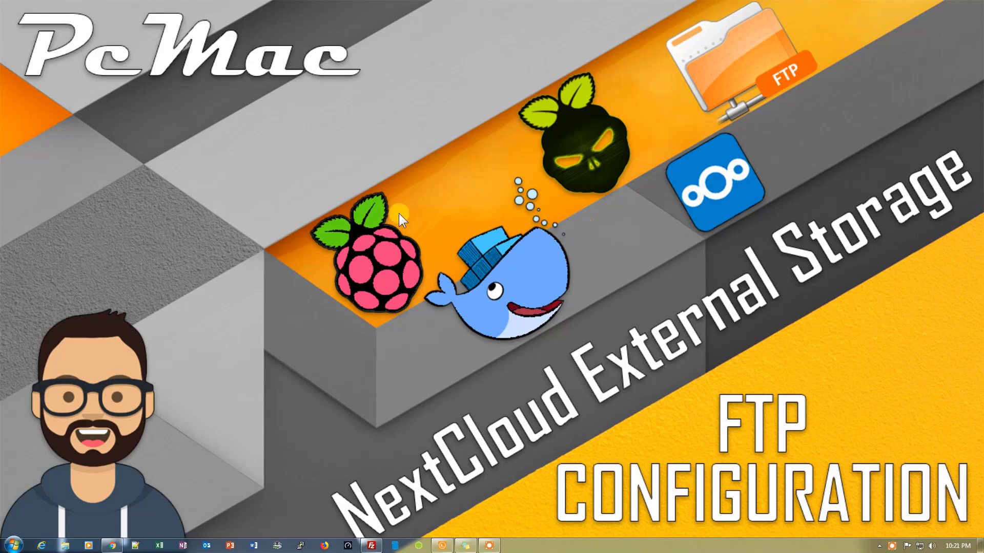
pyautogui.moveTo(687, 156)
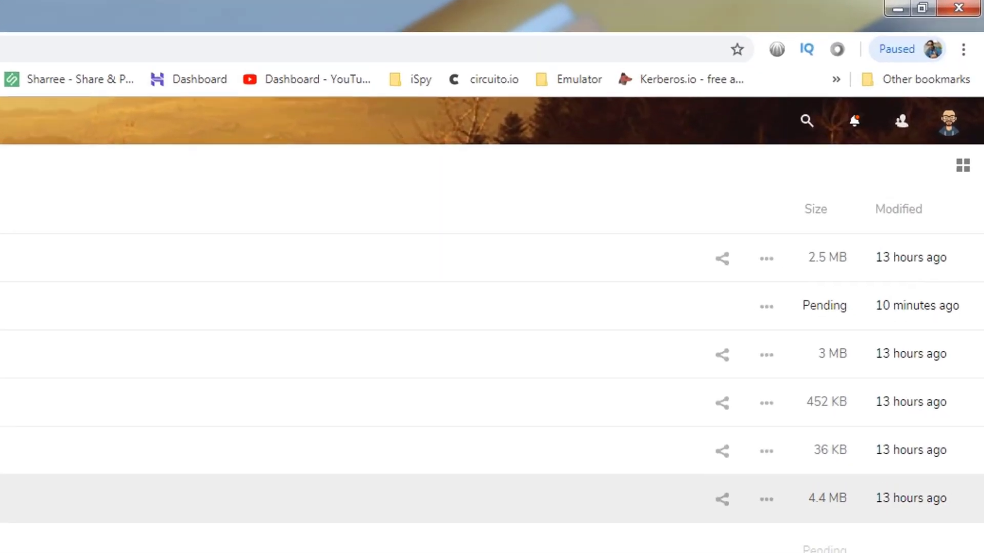
# - Open Nextcloud Settings from the account menu to reach External storages
pyautogui.click(949, 120)
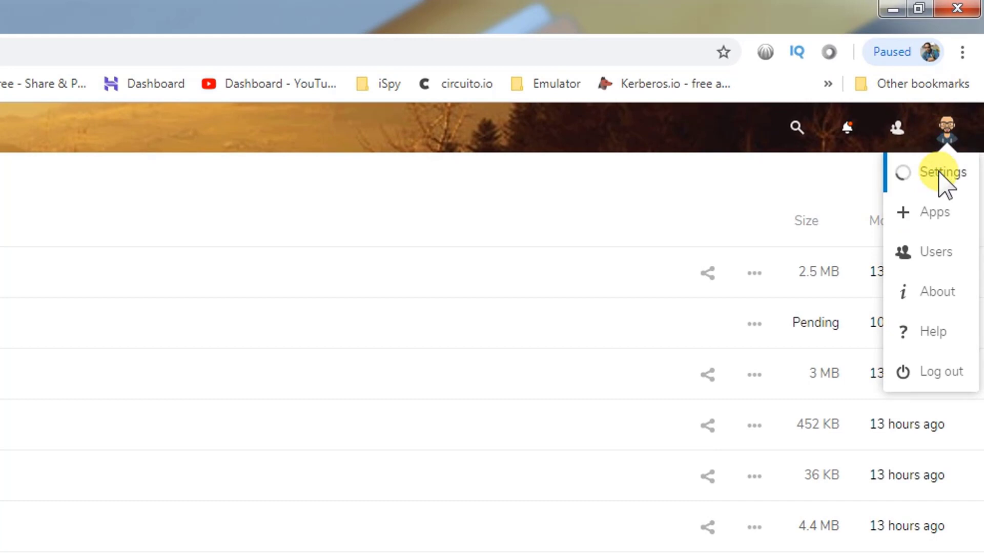
pyautogui.click(943, 172)
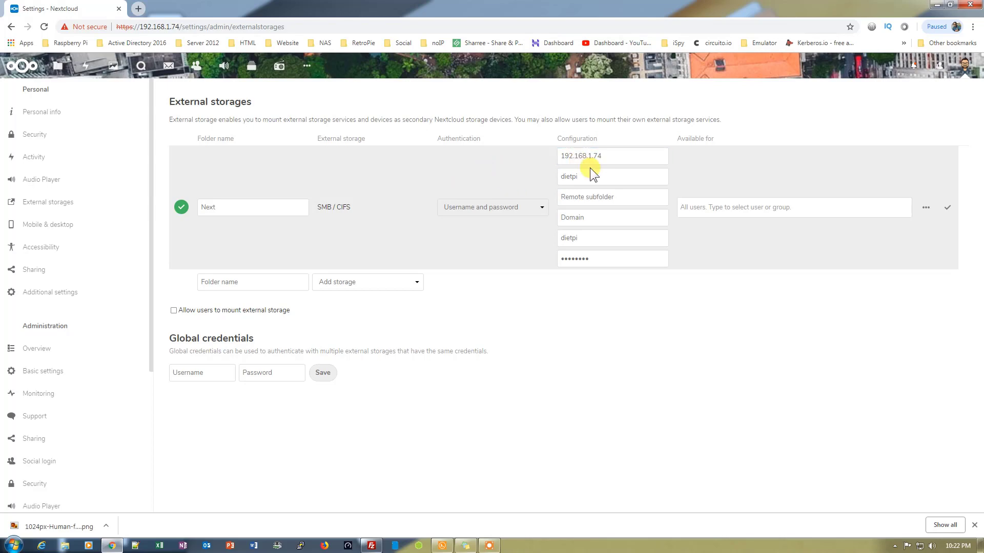
# - Add an external storage named 'FTP' of type FTP with Secure ftps:// enabled
pyautogui.click(253, 281)
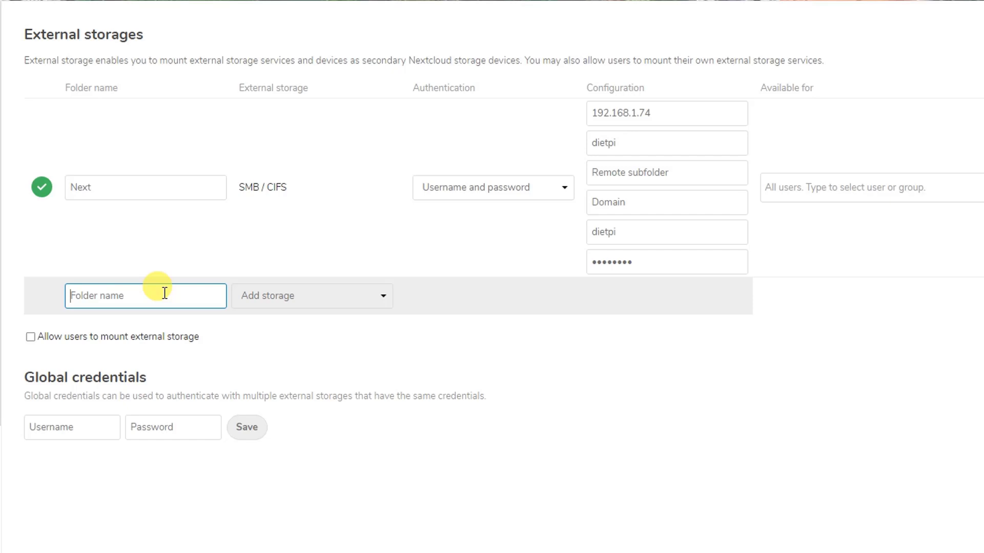
pyautogui.write('FTP')
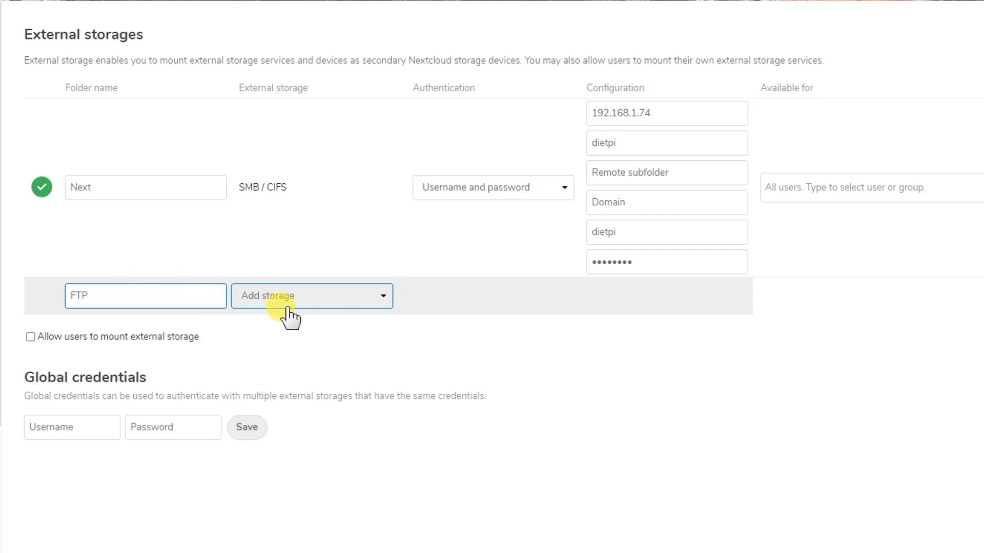
pyautogui.click(311, 295)
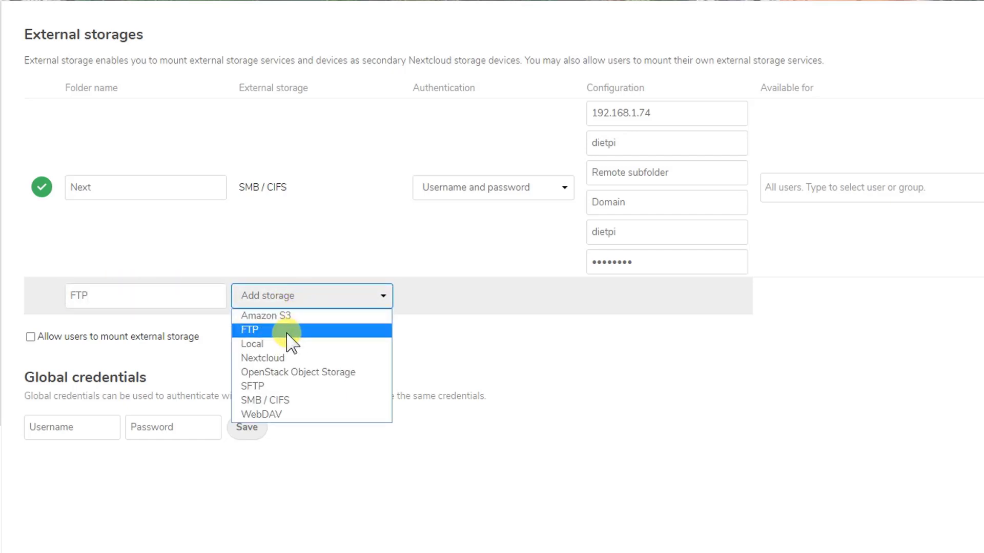
pyautogui.click(249, 329)
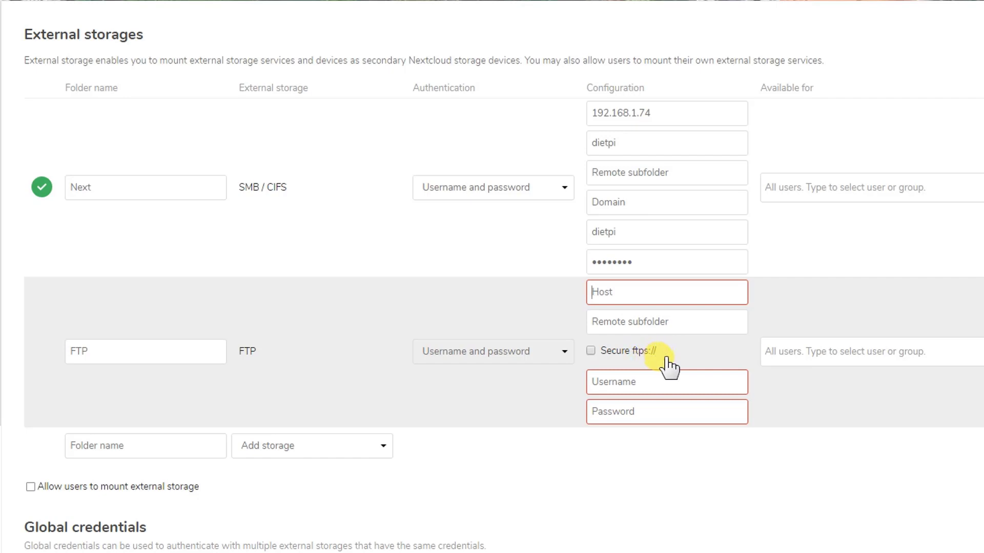
pyautogui.moveTo(627, 402)
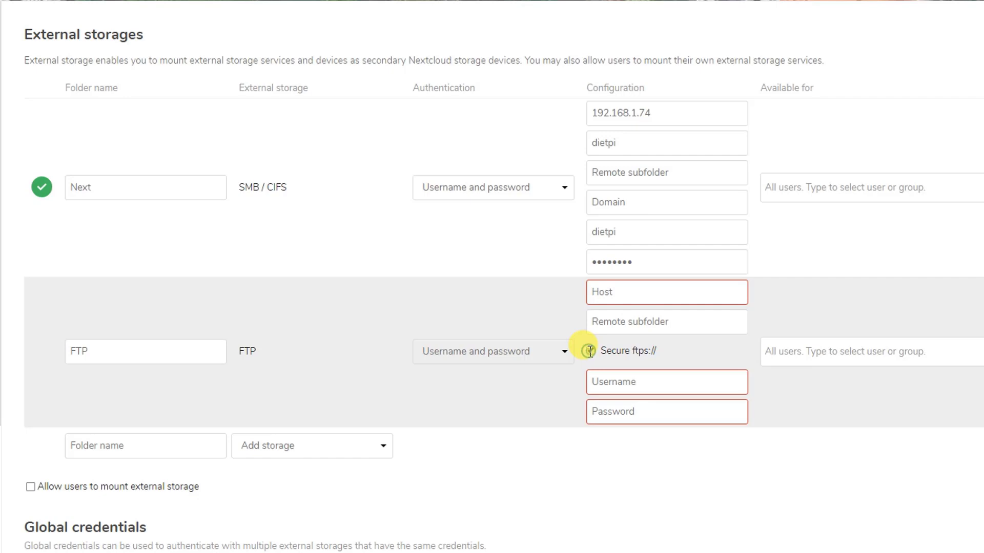
pyautogui.click(590, 350)
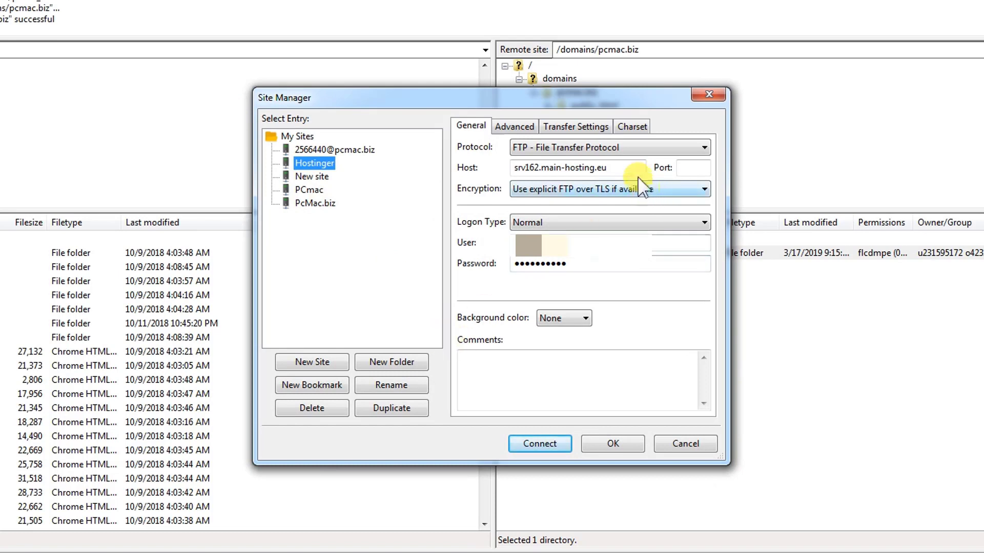
# - Copy the Hostinger host address srv162.main-hosting.eu from FileZilla's Site Manager
pyautogui.tripleClick(575, 168)
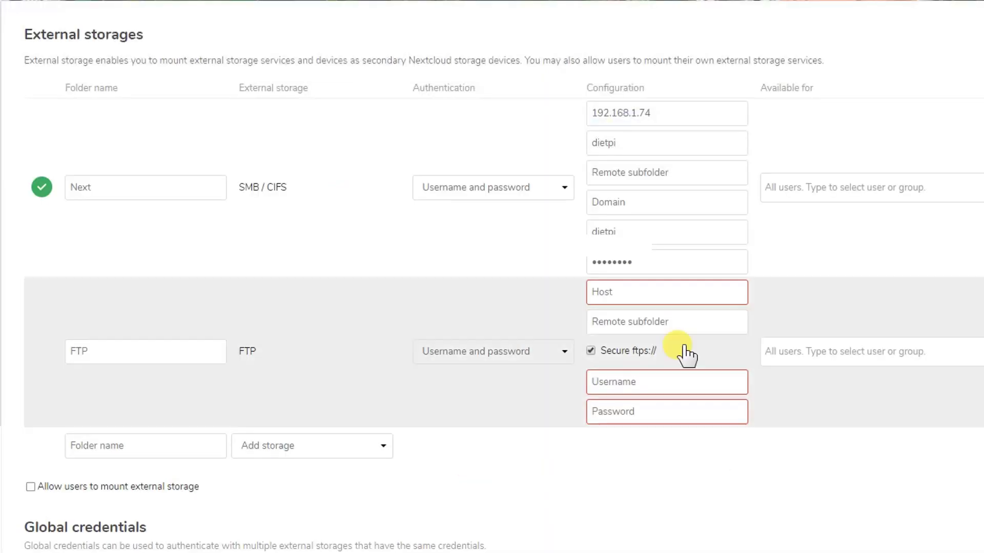
# - Enter host srv162.main-hosting.eu, the login credentials, and remote subfolder public_html
pyautogui.write('srv162.main-hosting.eu')
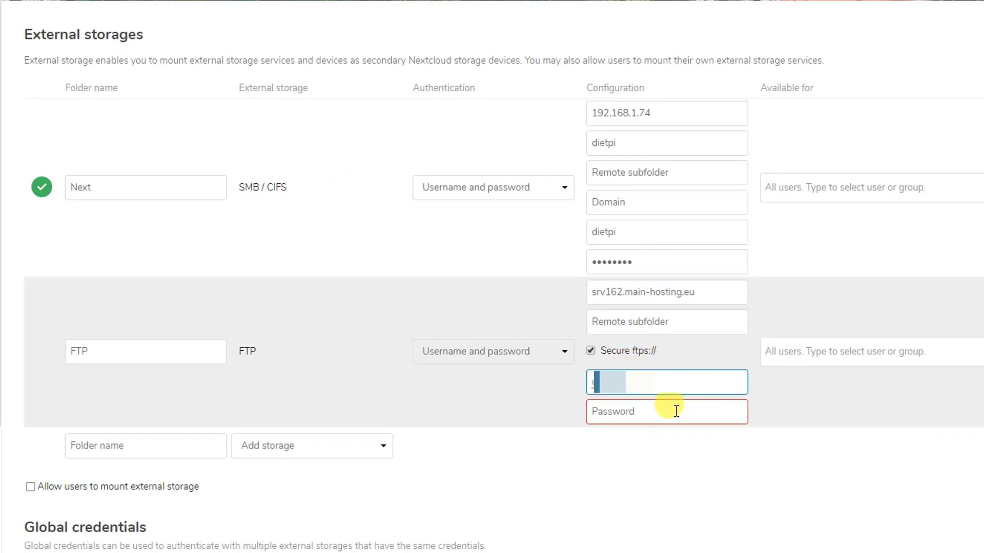
pyautogui.write('••••')
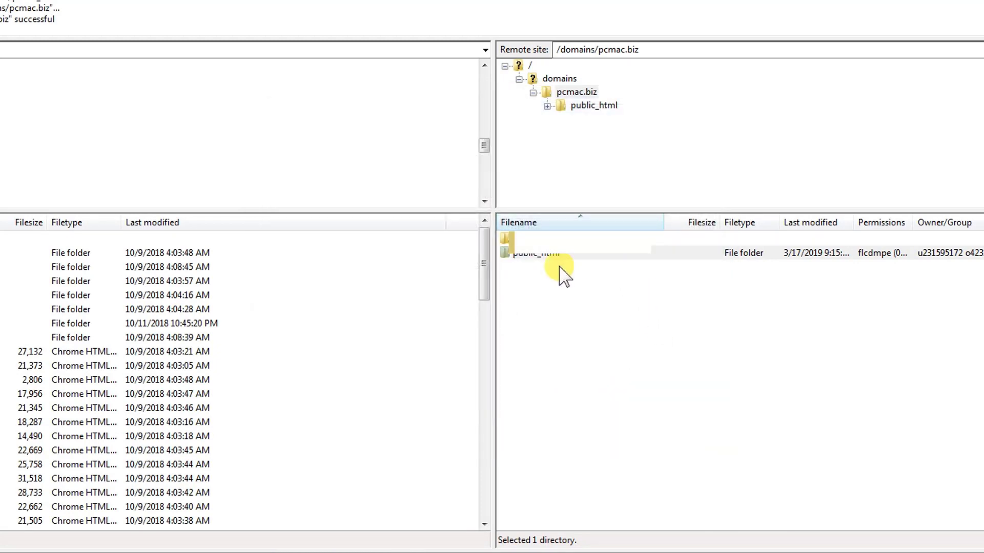
pyautogui.click(535, 252)
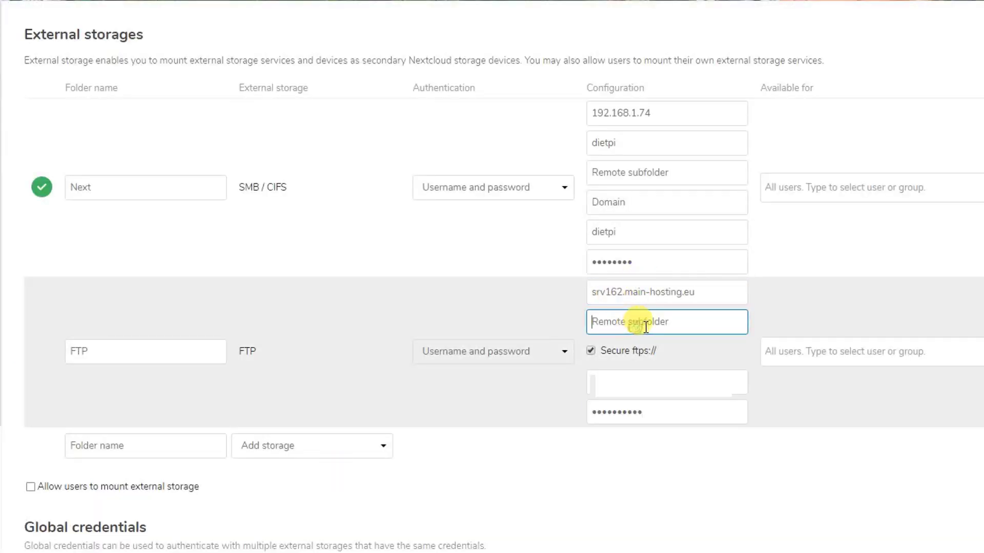
pyautogui.write('public_html')
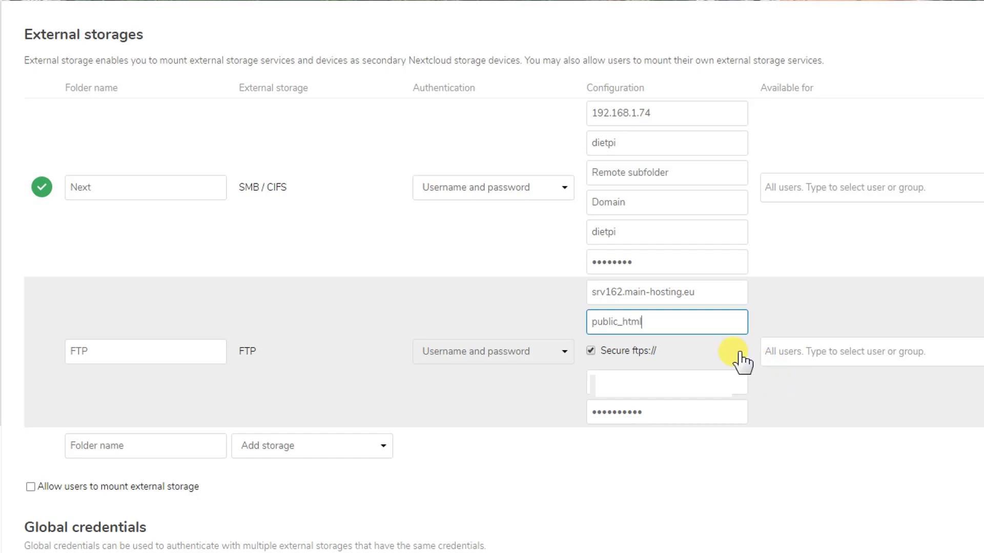
pyautogui.moveTo(687, 314)
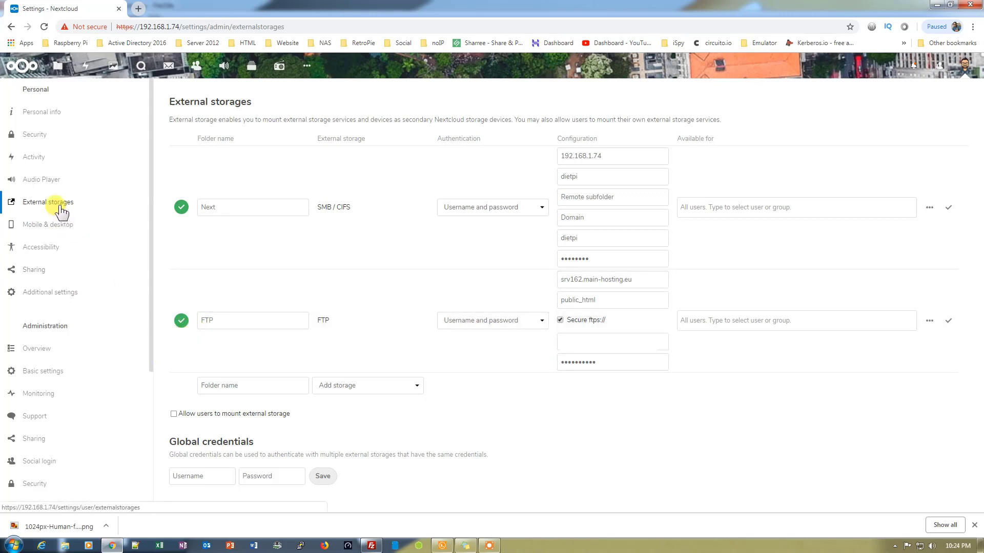
# - Go to the personal External storages page after saving the FTP mount
pyautogui.click(48, 202)
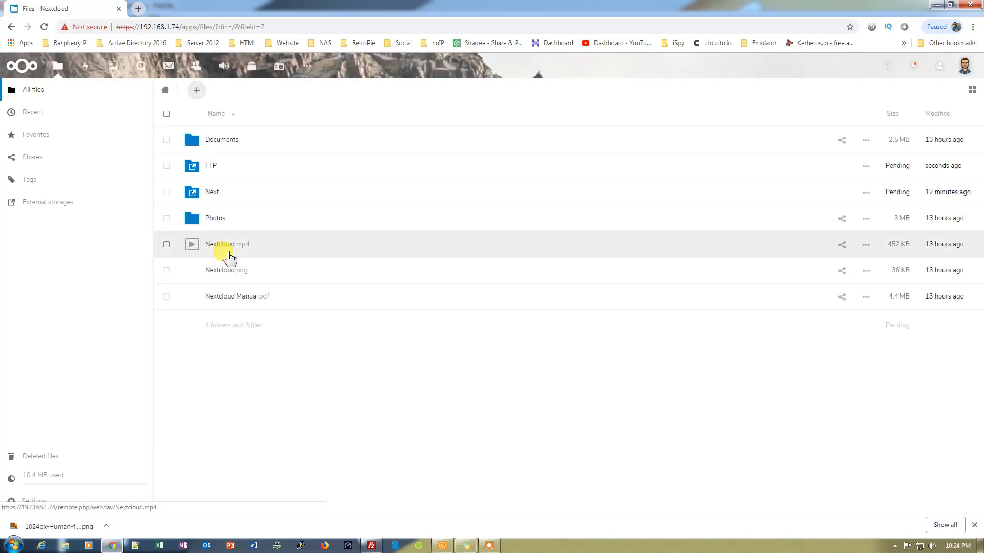
pyautogui.moveTo(296, 182)
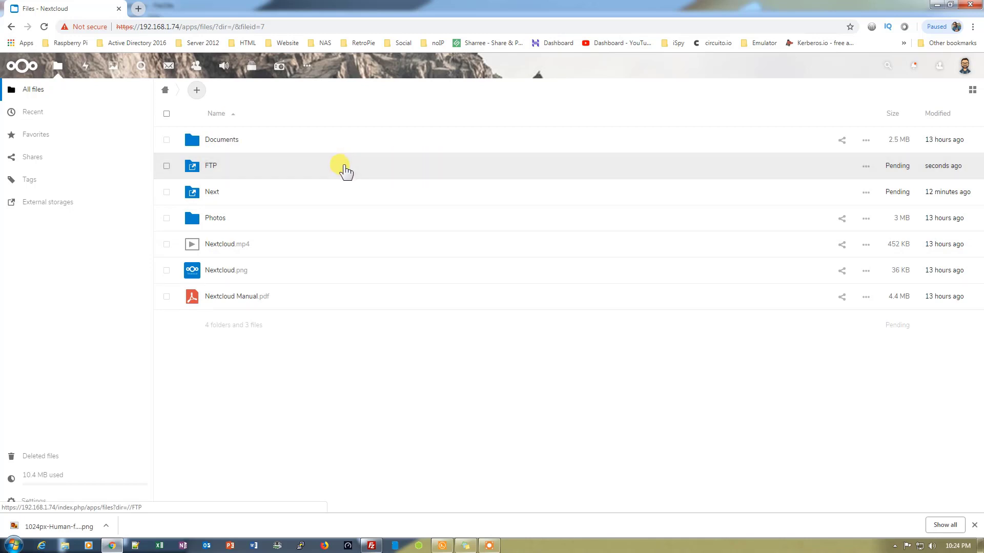
# - Open the new FTP folder in the Files app
pyautogui.click(212, 166)
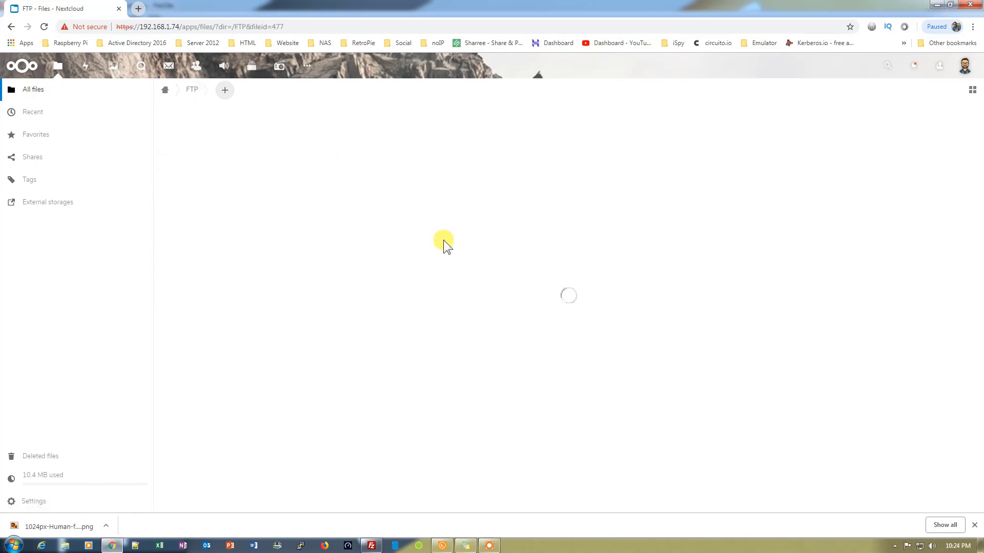
pyautogui.moveTo(437, 244)
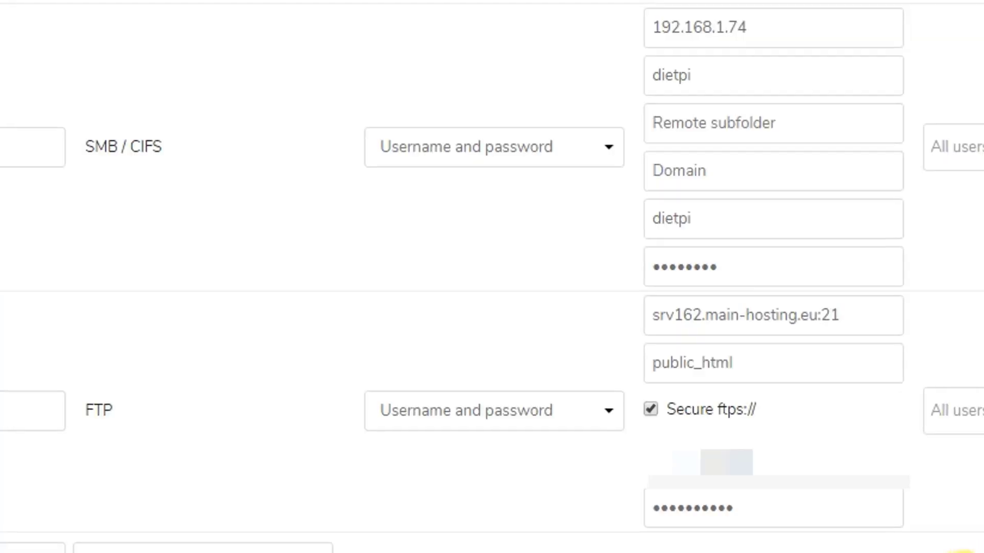
# - Change the FTP storage host to srv162.main-hosting.eu:21
pyautogui.click(772, 316)
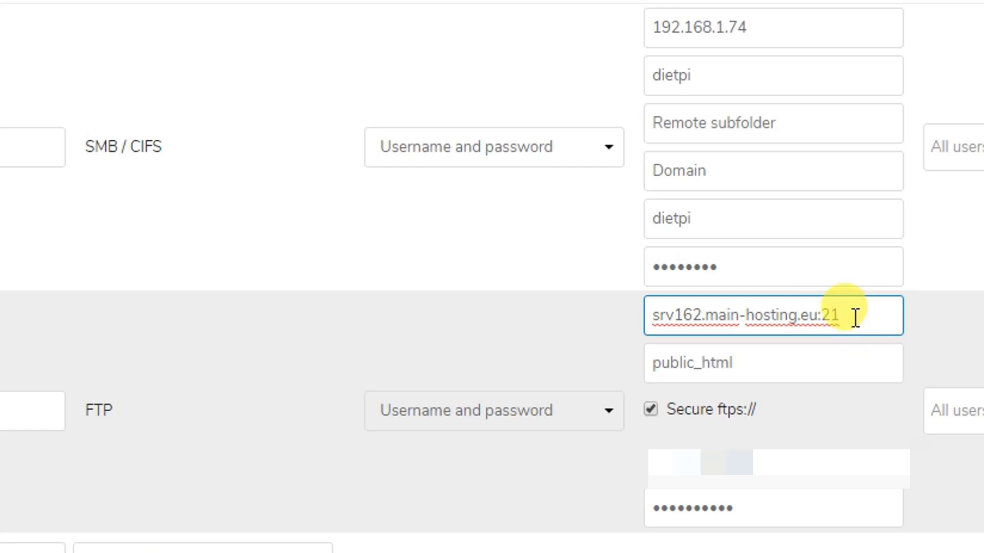
pyautogui.press('Backspace')
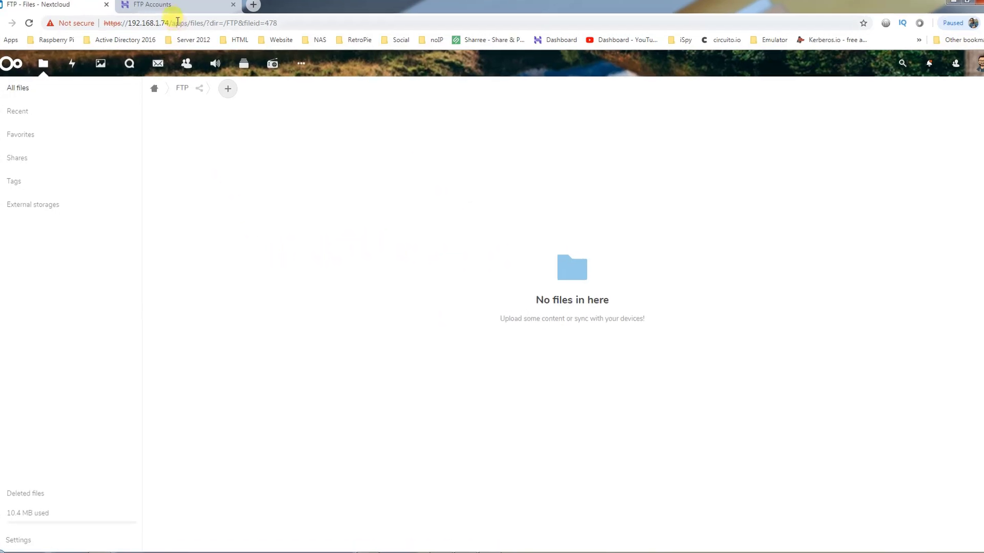
# - Switch to Hostinger's FTP Accounts page to check host, port 21 and public_html
pyautogui.click(150, 5)
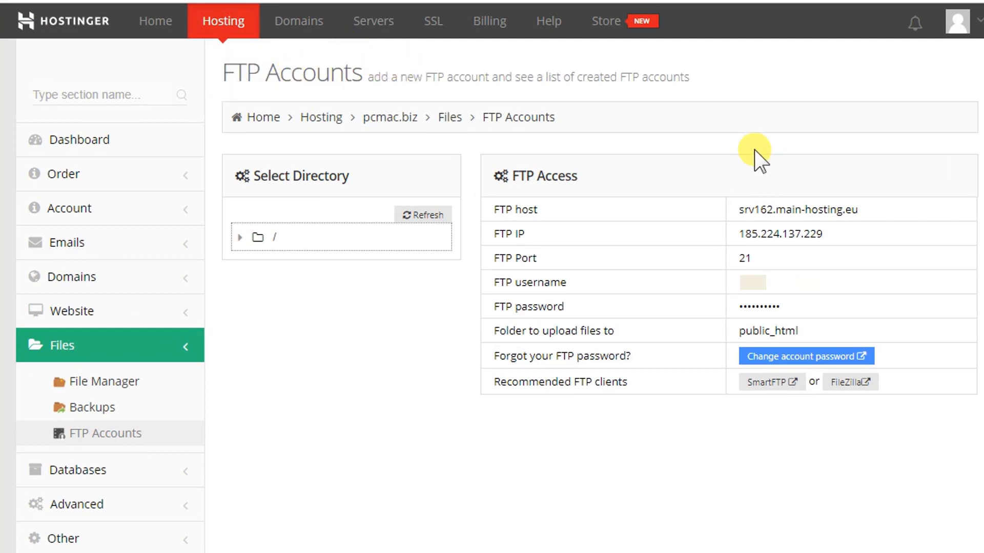
pyautogui.moveTo(934, 435)
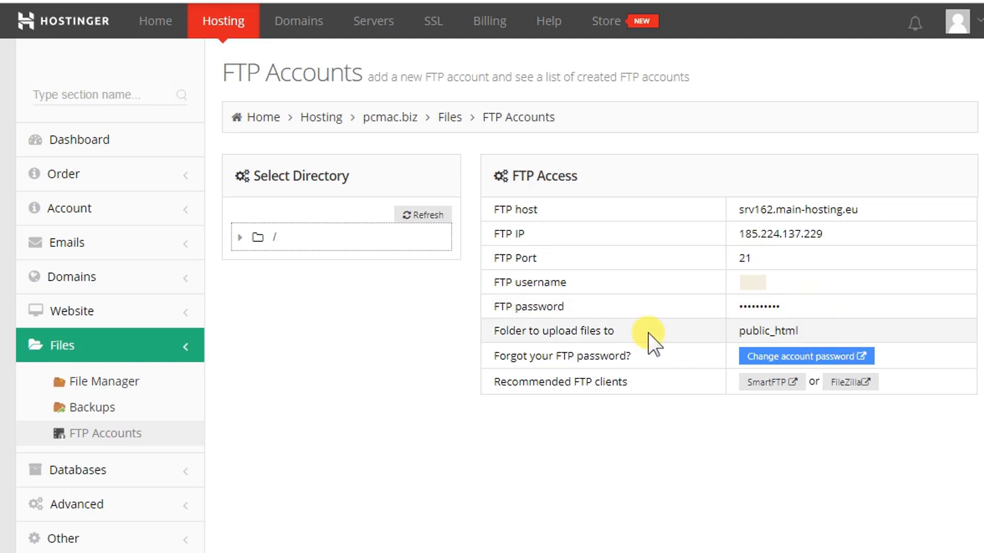
pyautogui.moveTo(675, 346)
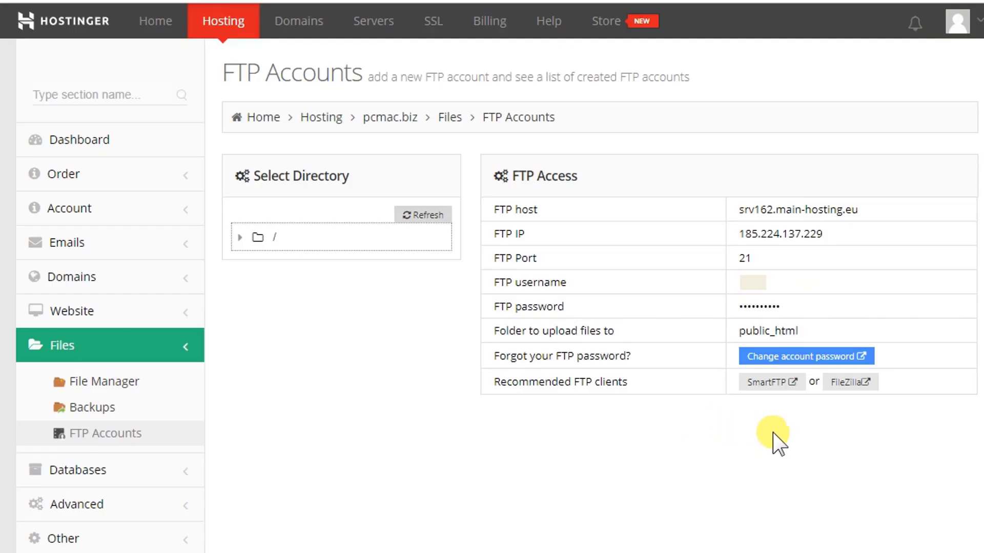
pyautogui.moveTo(715, 201)
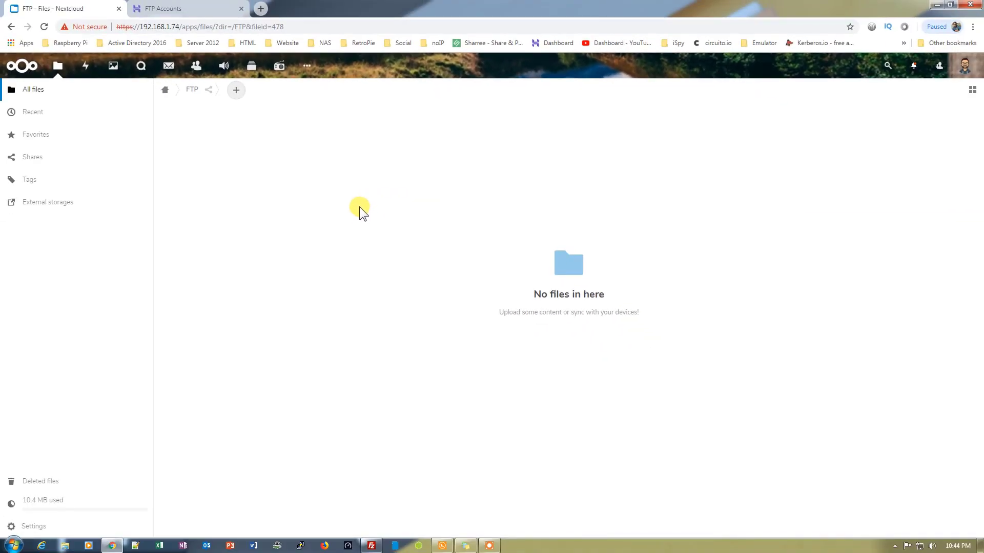
pyautogui.moveTo(367, 210)
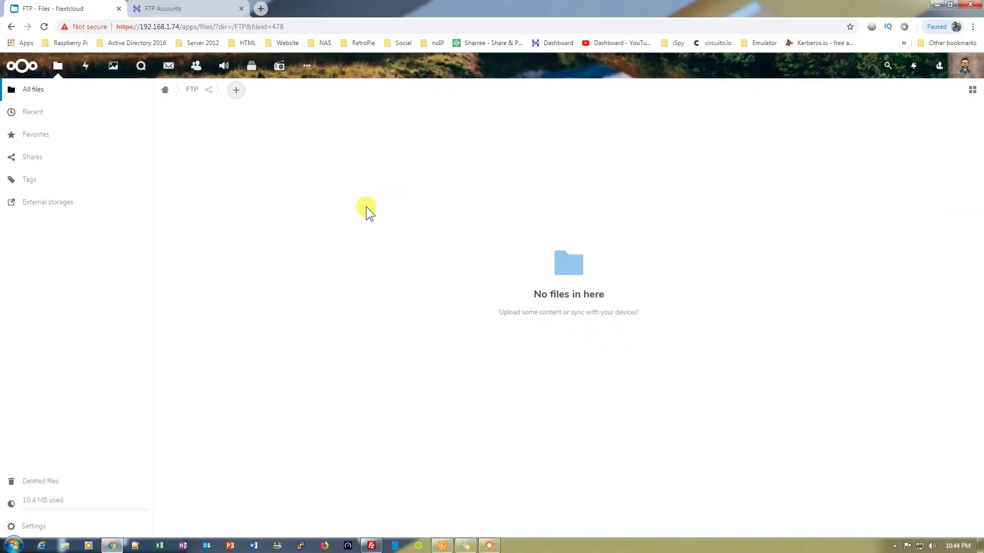